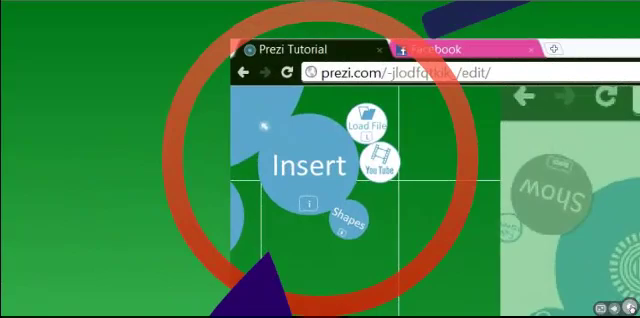
Expand the Insert bubble to reveal the Load File, YouTube and Shapes choices
{"action": "left_click", "coordinate": [348, 212]}
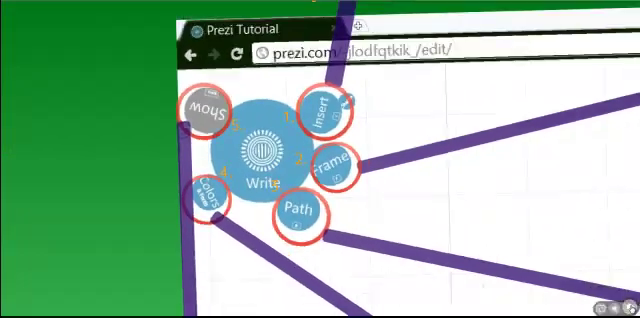
Enter Path editing from the bubble menu to order the framed sections
{"action": "left_click", "coordinate": [296, 214]}
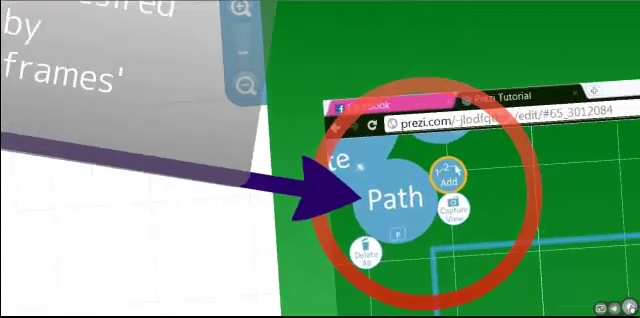